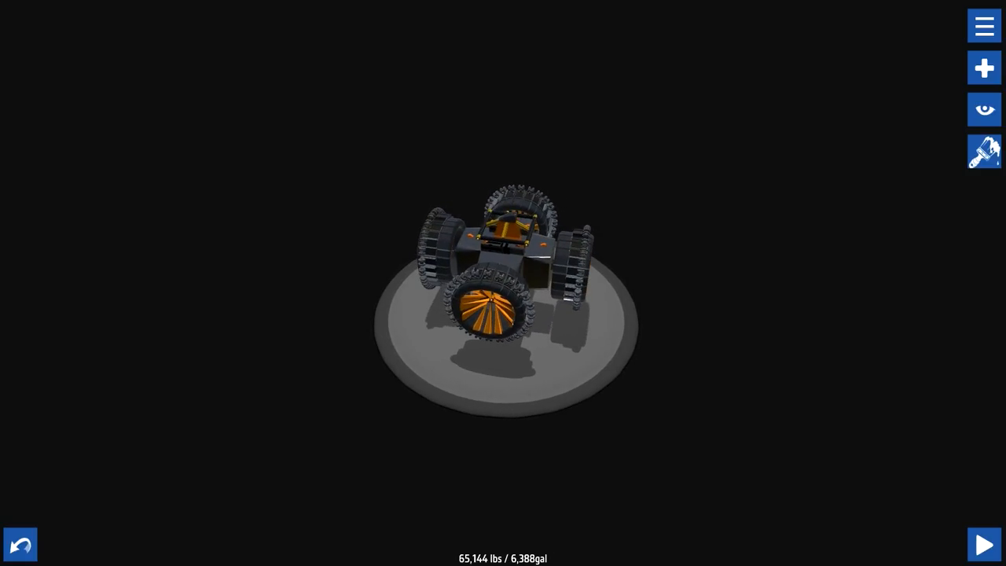
# Launch the downloaded four-wheeled rover from the designer for a test drive.
pyautogui.click(984, 544)
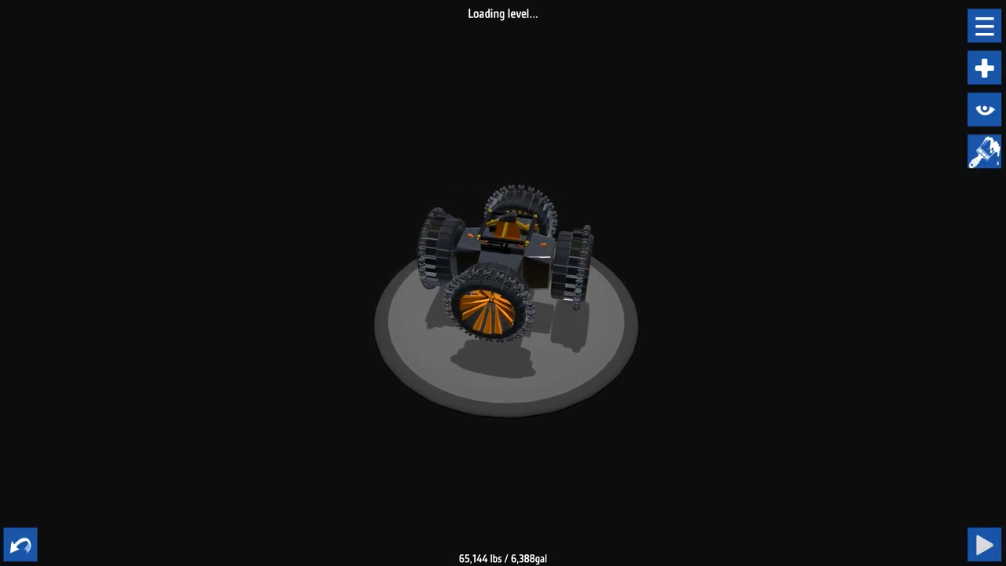
pyautogui.click(984, 544)
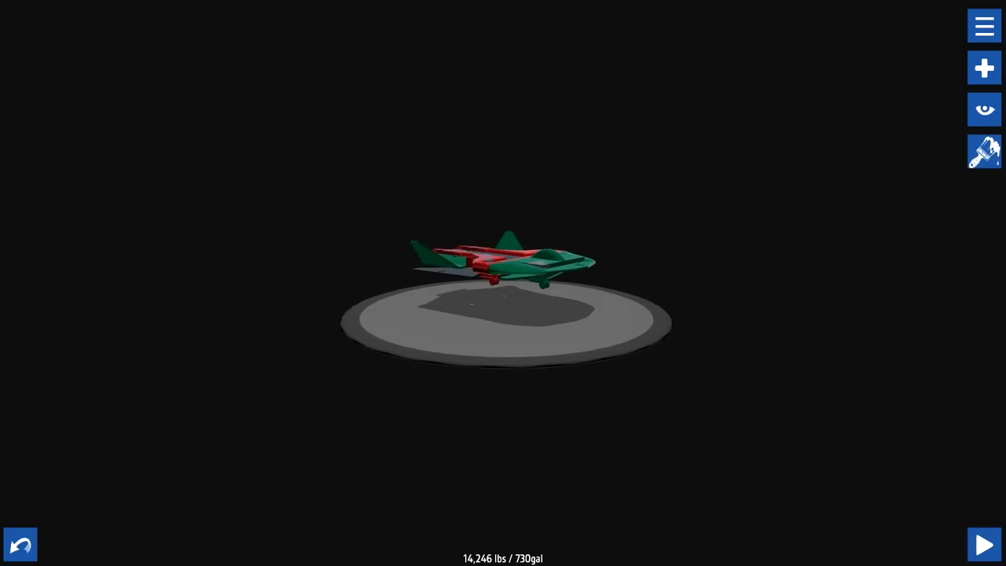
# Launch the green and red jet from the designer for a test flight.
pyautogui.click(984, 544)
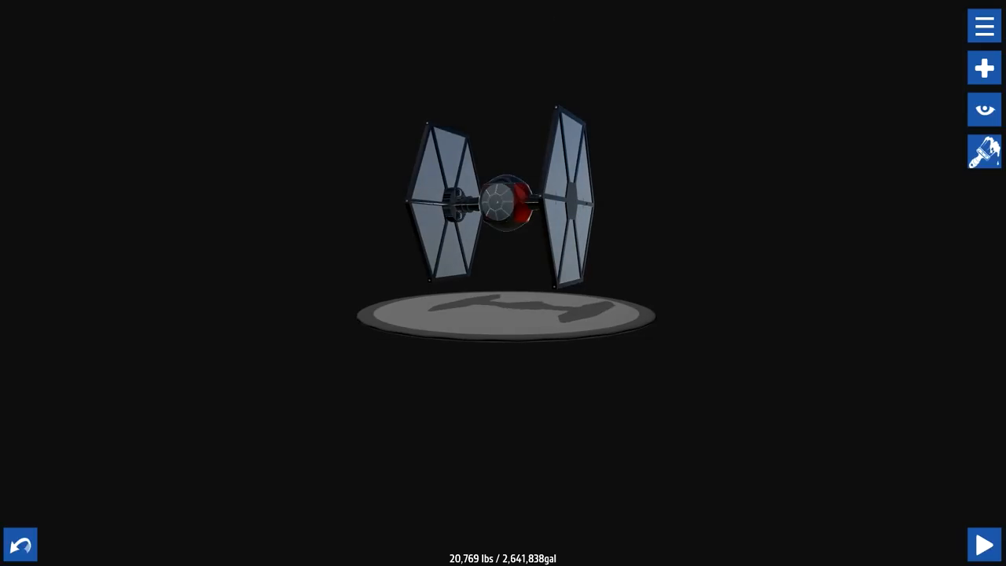
# Launch the TIE fighter, then pick a new spot from the pause menu's Locations list.
pyautogui.click(984, 544)
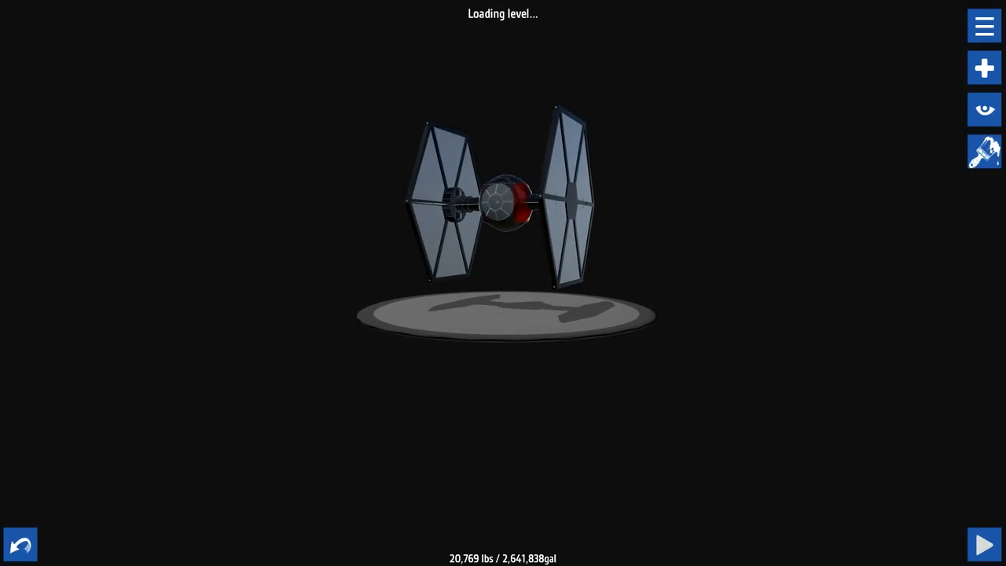
pyautogui.click(984, 544)
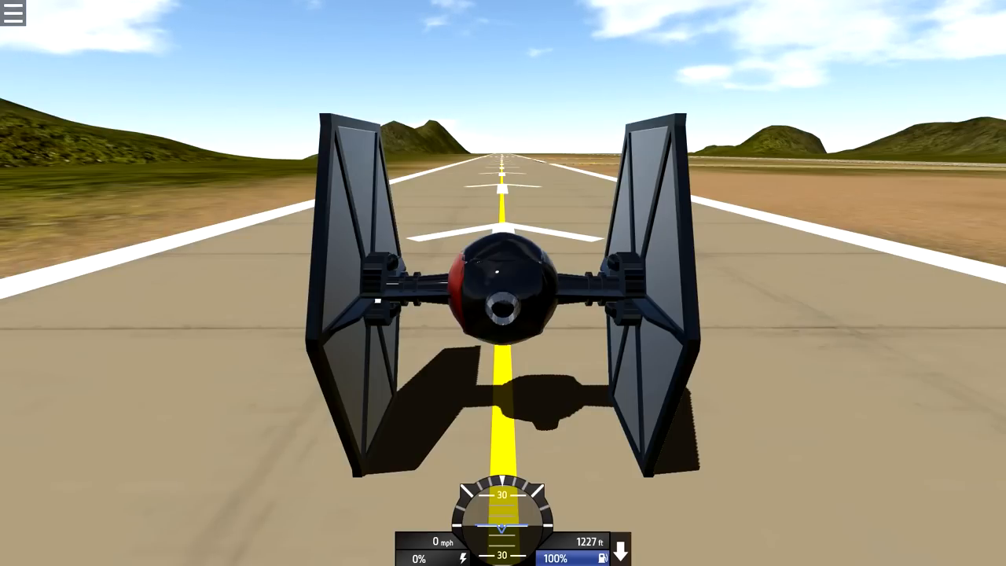
pyautogui.click(13, 14)
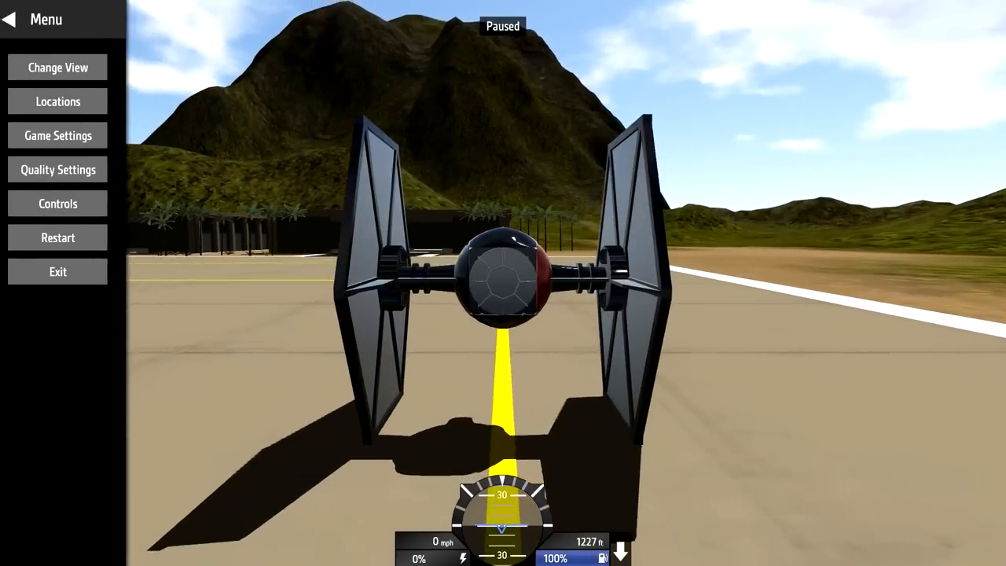
pyautogui.click(57, 100)
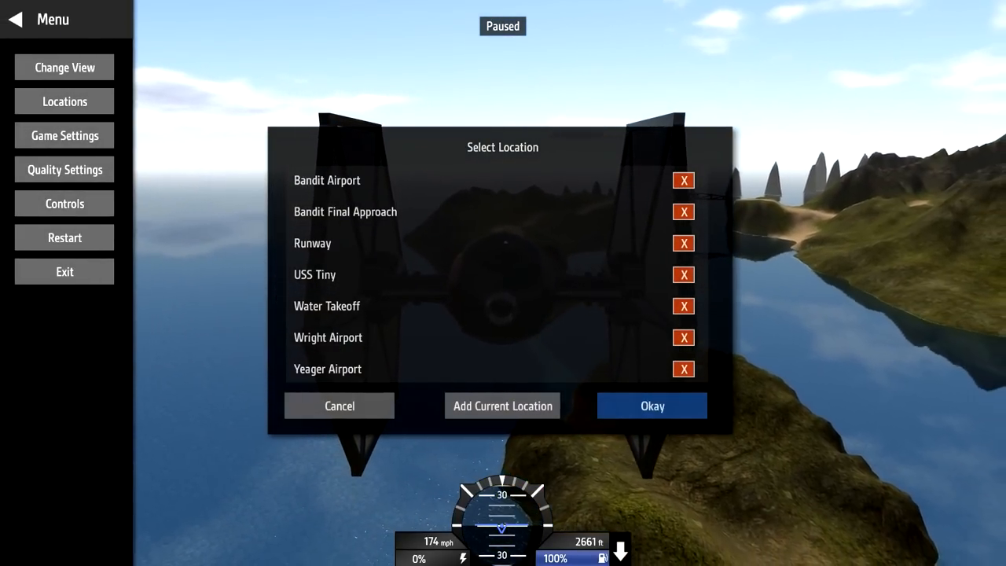
pyautogui.scroll(-3)
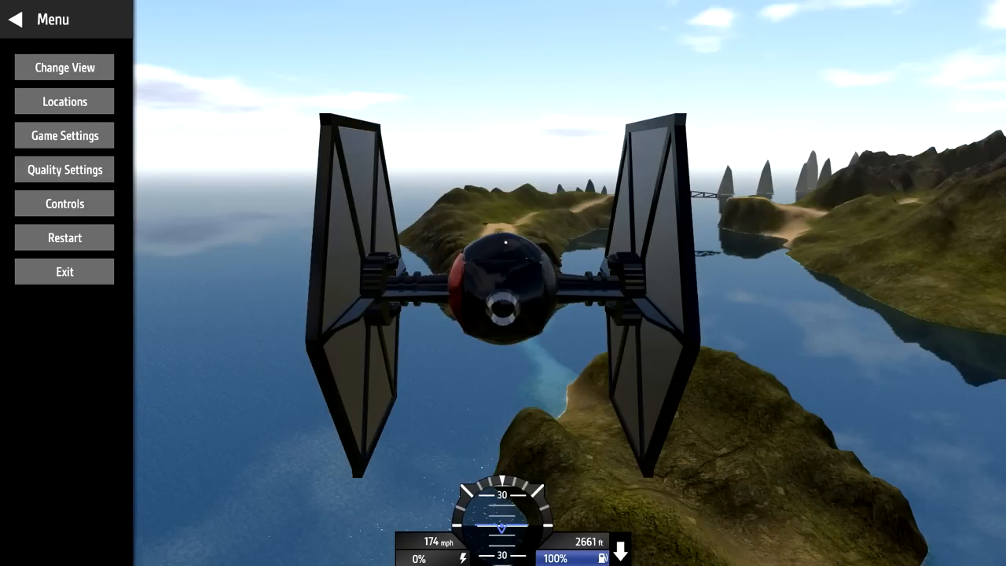
pyautogui.click(15, 18)
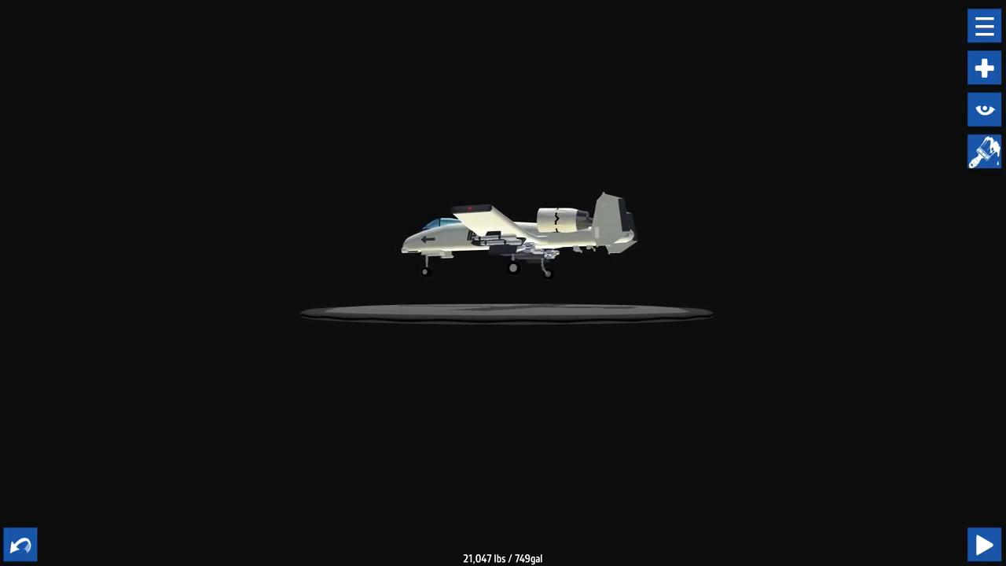
# Launch the A-10, restart it from a coastal dirt airstrip via Locations, and resume flying.
pyautogui.click(984, 544)
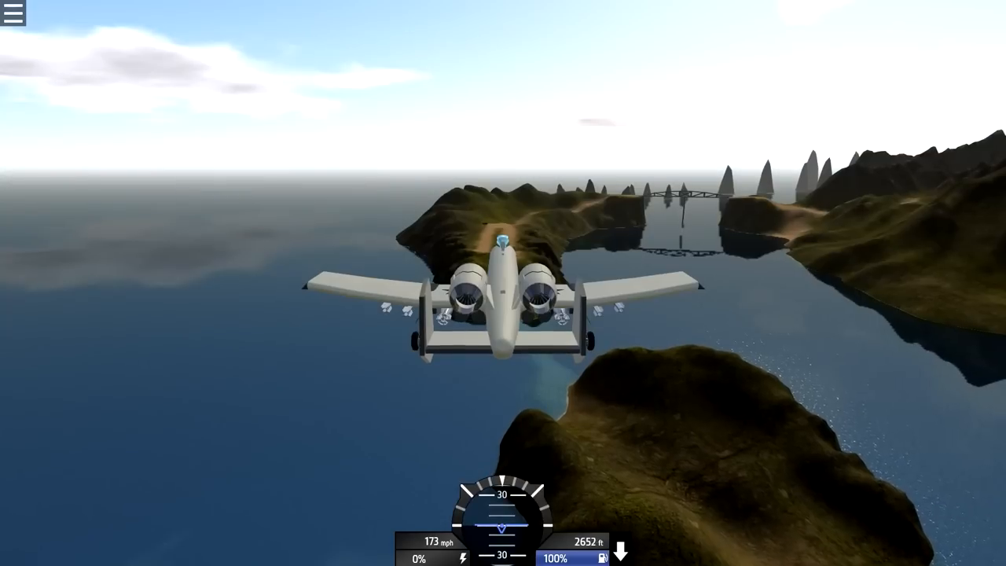
pyautogui.click(14, 13)
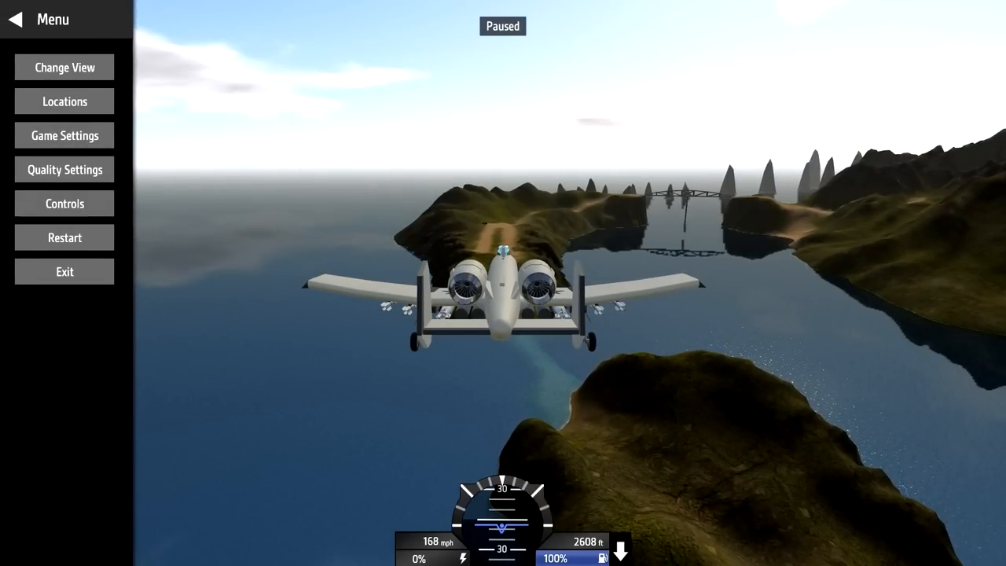
pyautogui.click(64, 100)
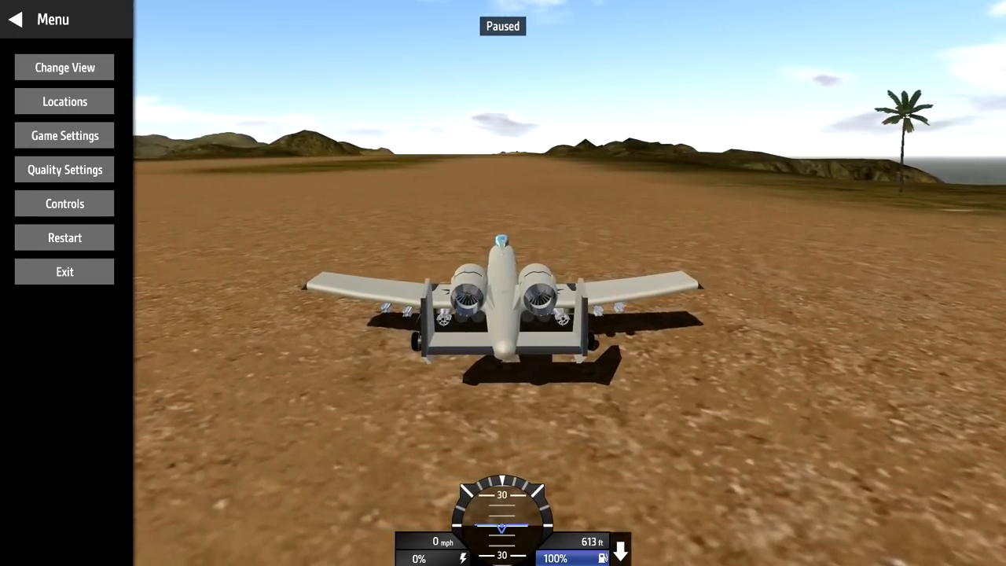
pyautogui.click(14, 19)
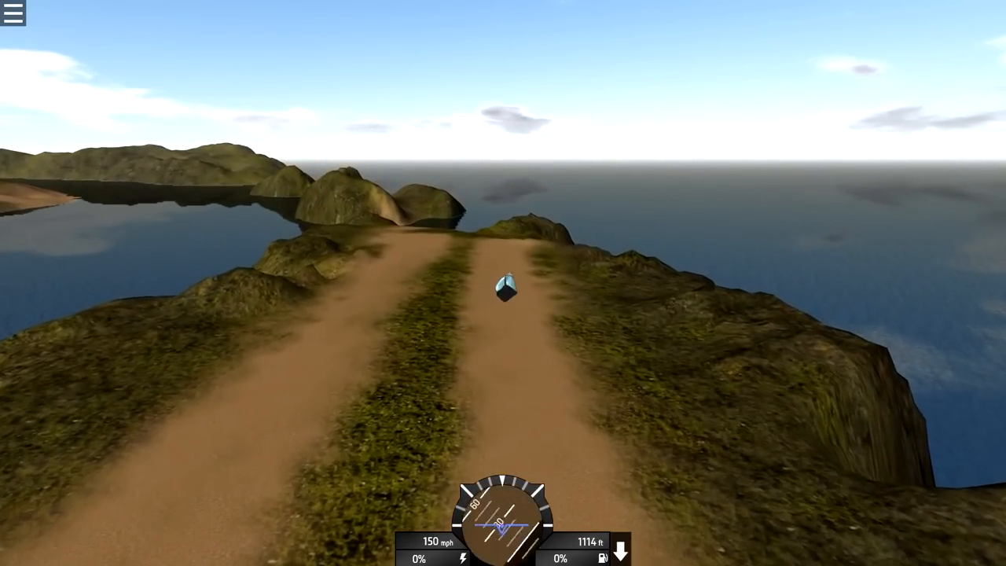
# Fly the A-10 using keys C, 3, 5 and 8, then exit to the Sandbox menu.
pyautogui.click(11, 13)
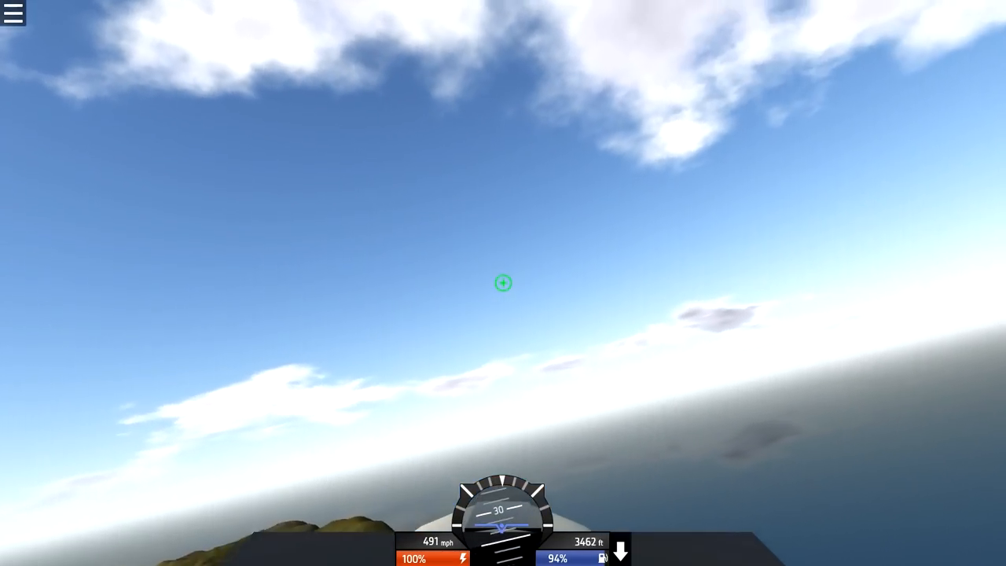
pyautogui.press('c')
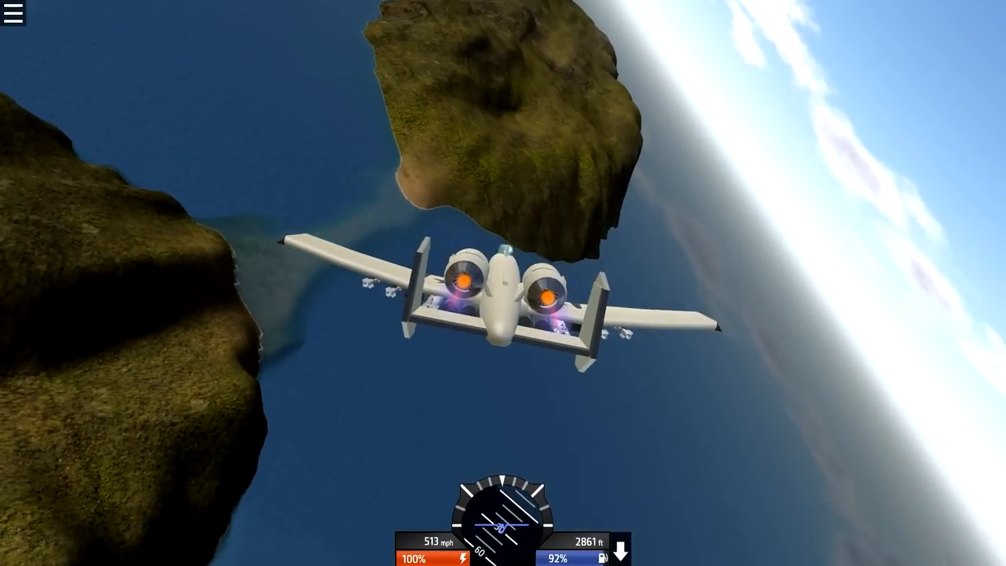
pyautogui.press('3')
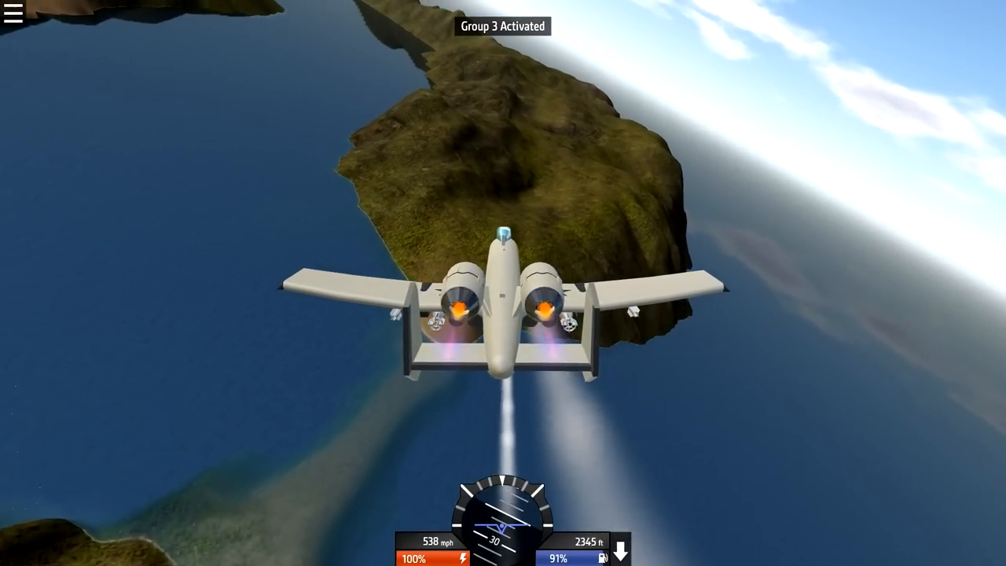
pyautogui.press('5')
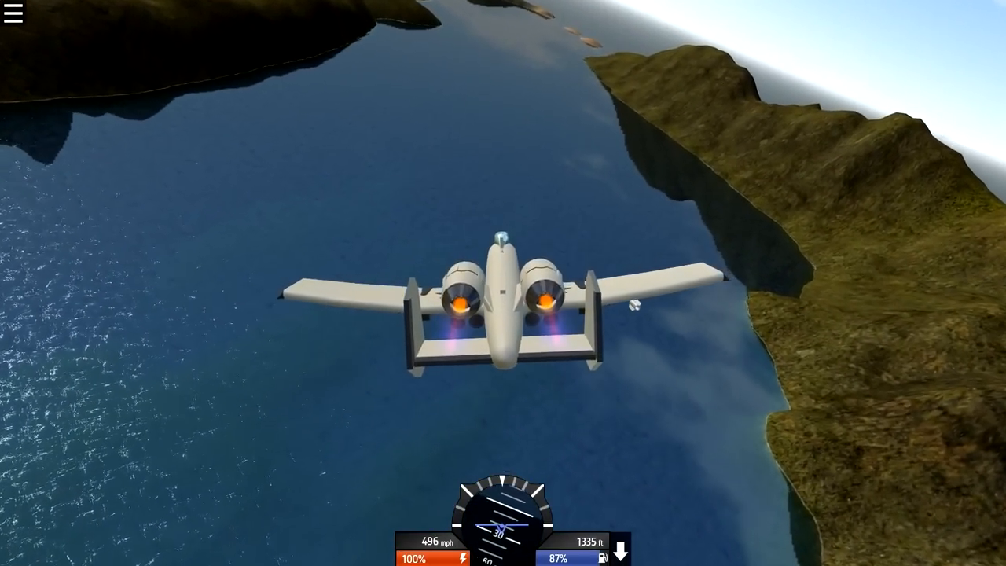
pyautogui.press('8')
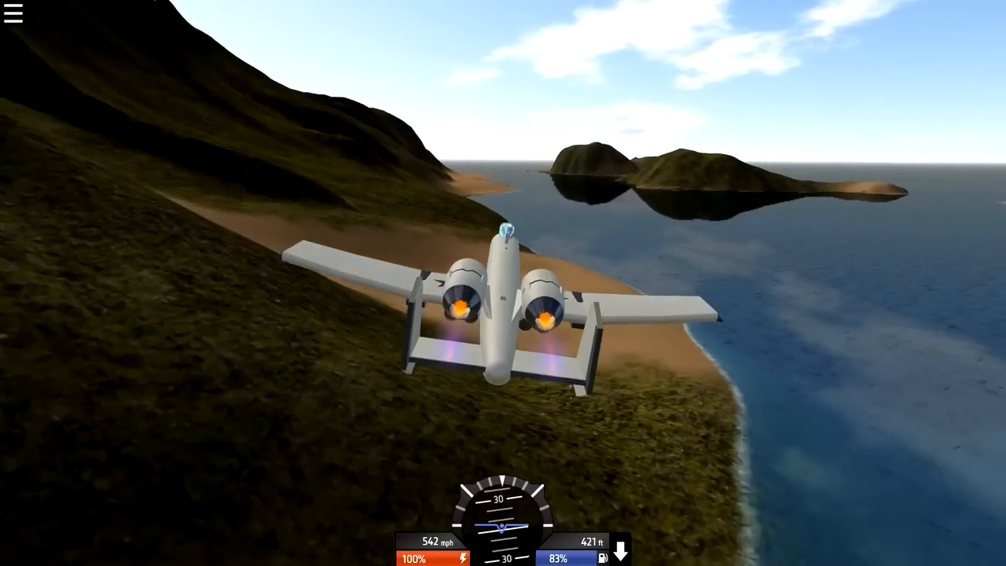
pyautogui.click(12, 15)
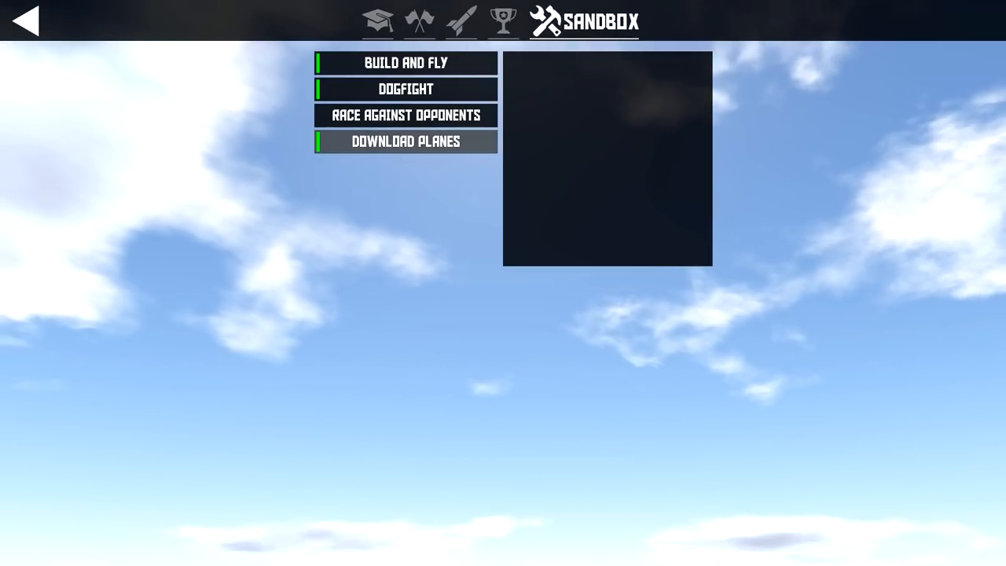
# Browse the dogfight airplane list, then save the jet as 'A-10' from Build and Fly.
pyautogui.click(405, 88)
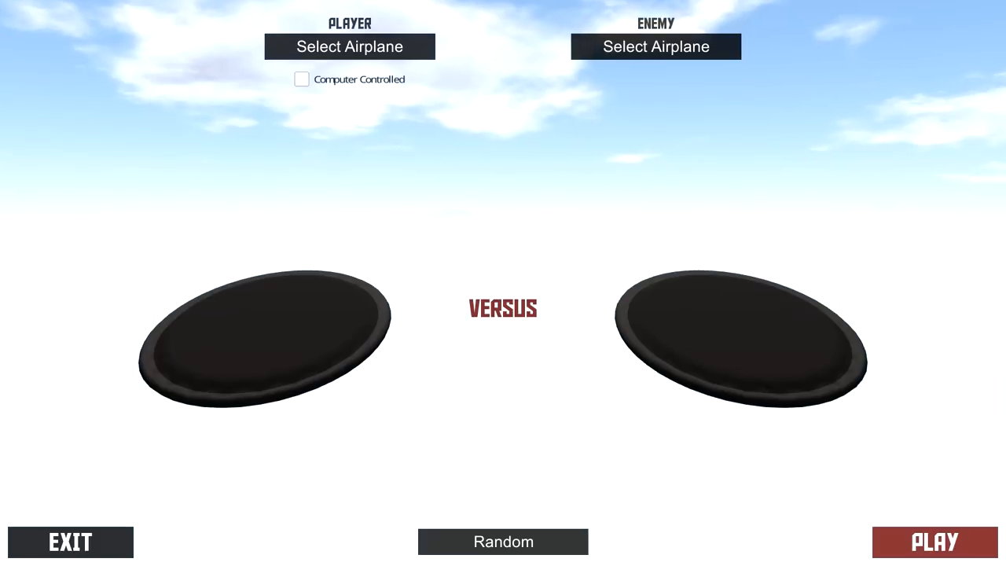
pyautogui.click(350, 47)
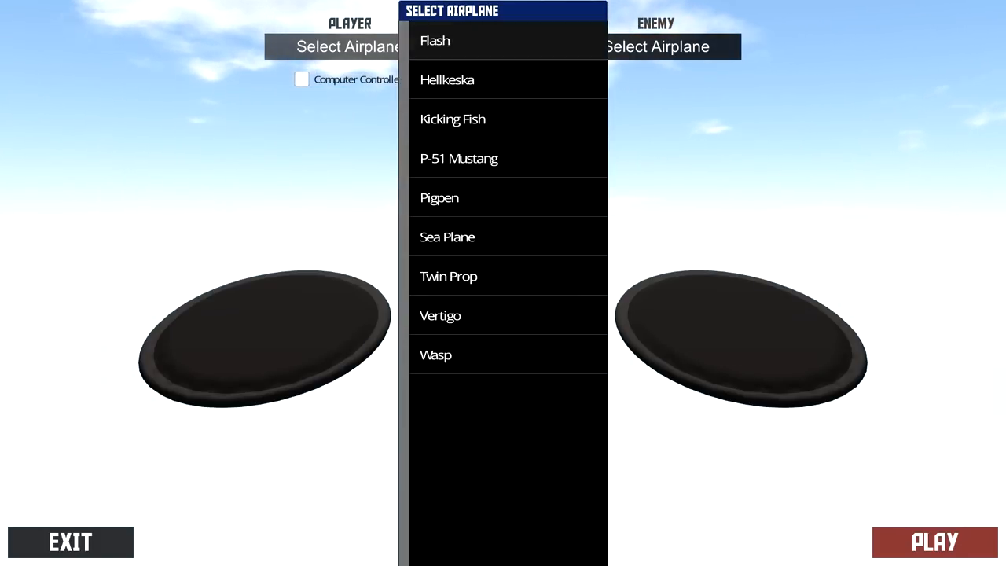
pyautogui.moveTo(448, 276)
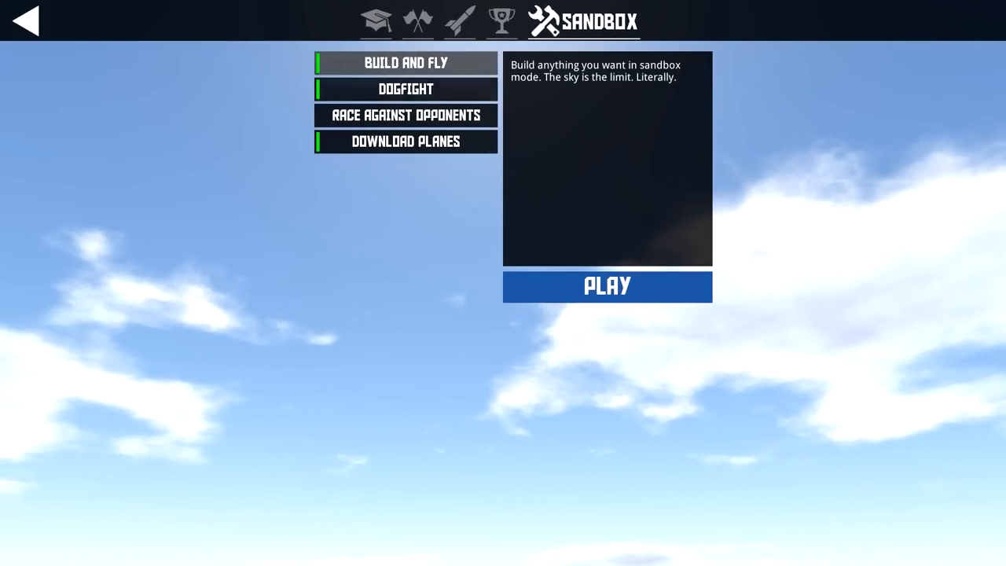
pyautogui.click(606, 285)
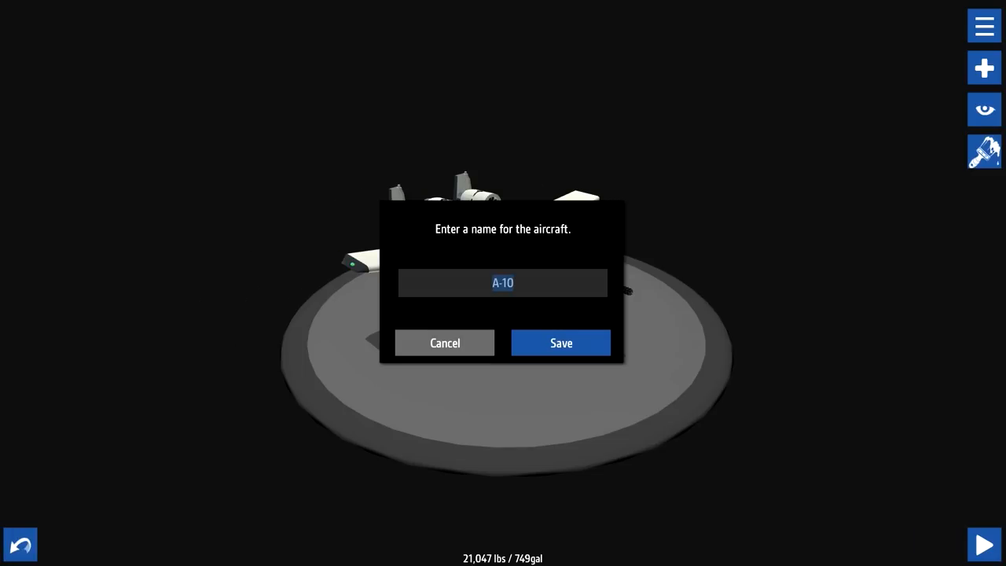
pyautogui.click(561, 342)
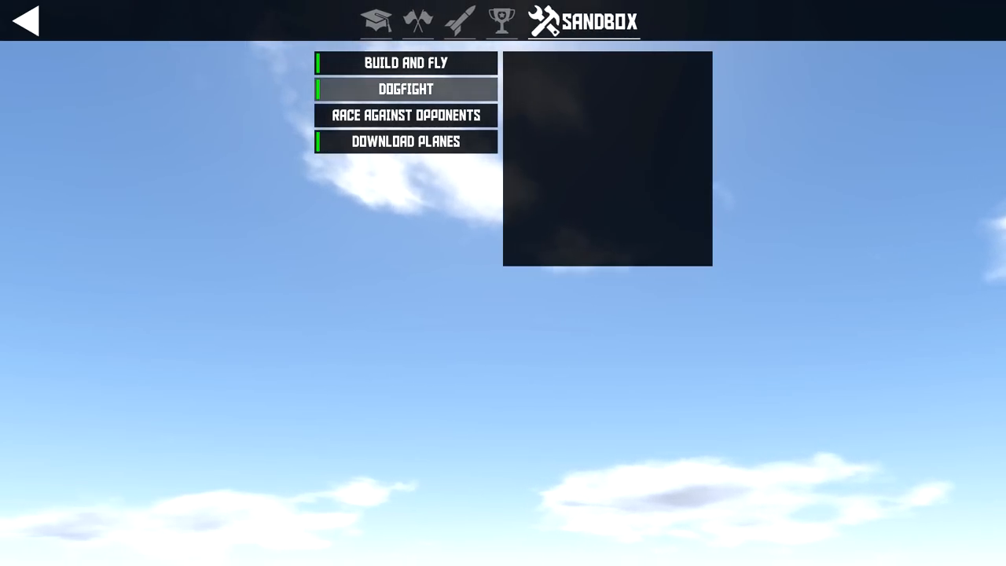
# Start a dogfight with the A-10 as player and the Sea Plane as enemy.
pyautogui.click(406, 88)
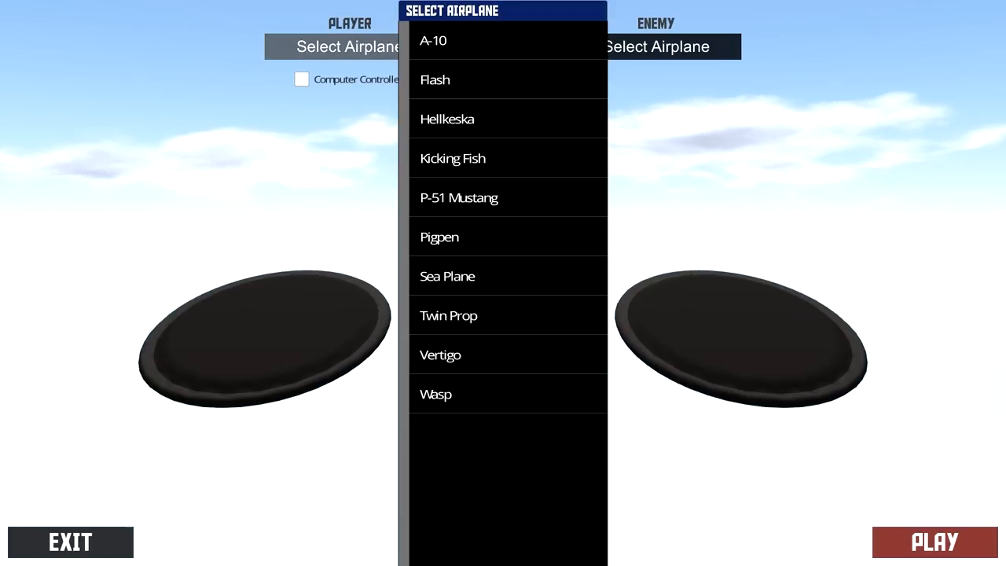
pyautogui.click(433, 40)
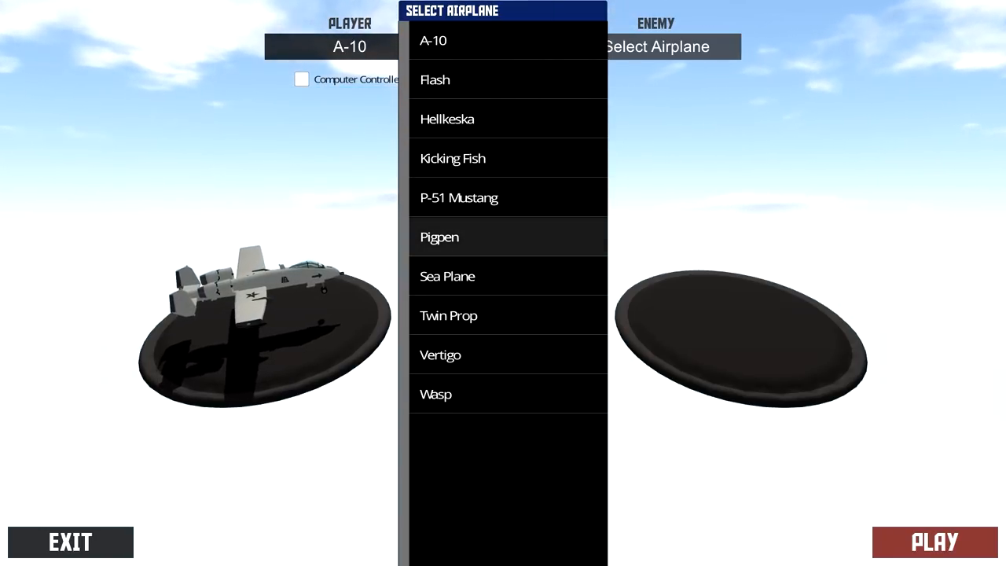
pyautogui.click(438, 236)
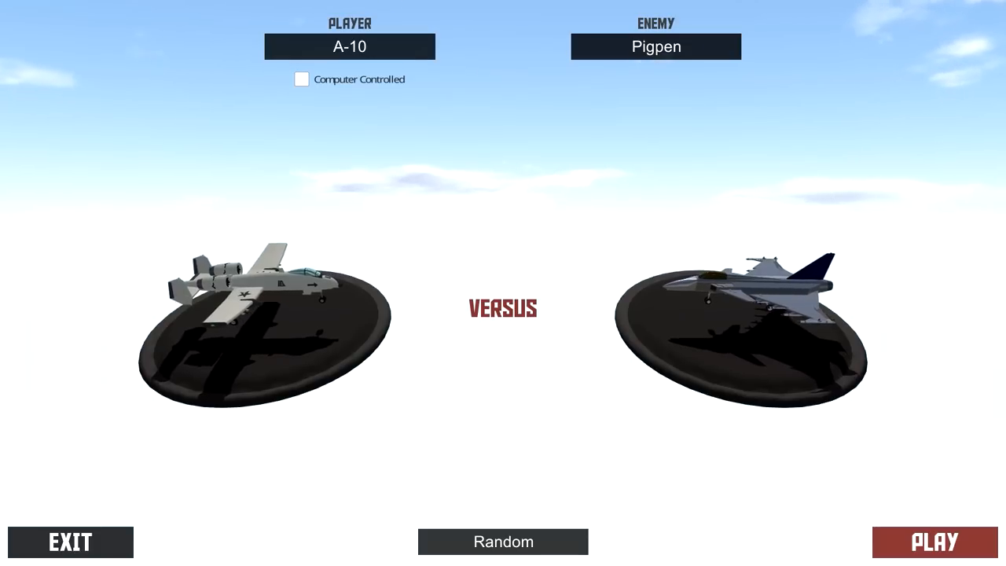
pyautogui.click(349, 47)
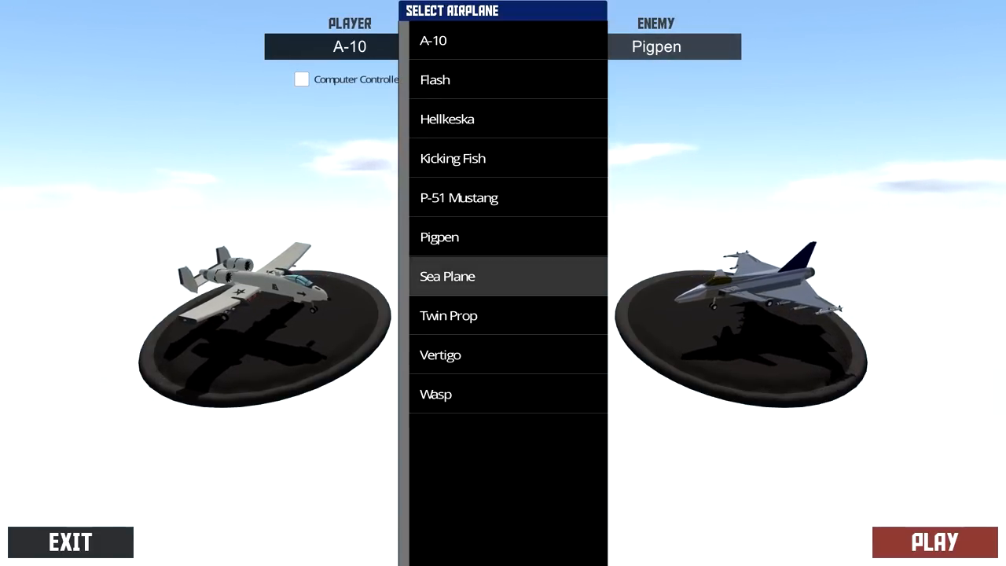
pyautogui.click(447, 276)
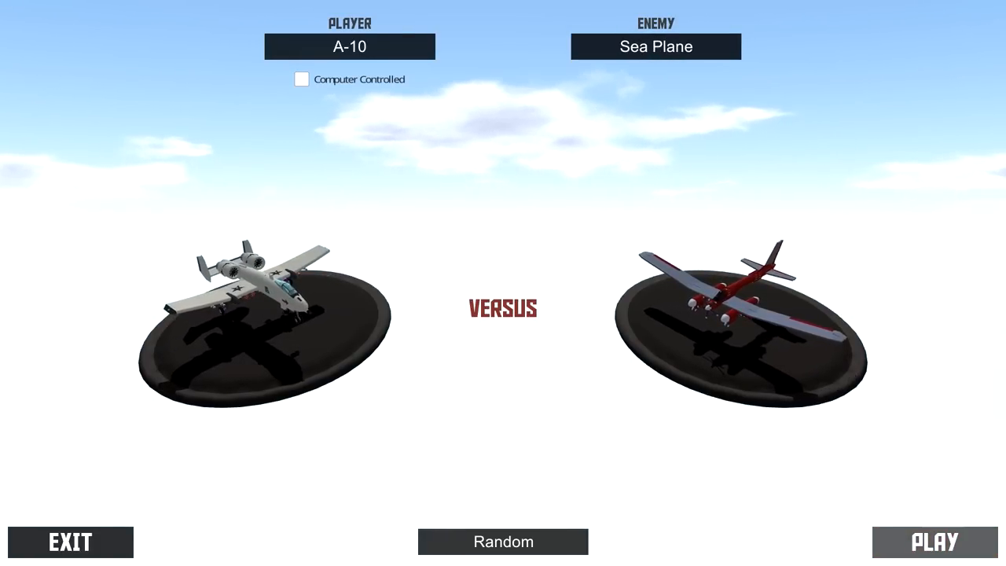
pyautogui.click(934, 541)
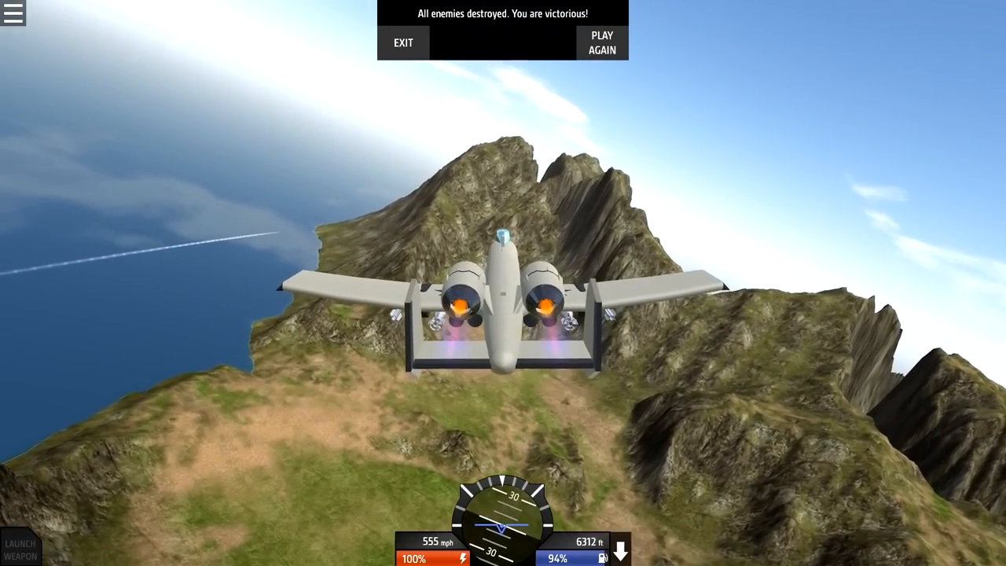
# Exit the won dogfight and move on from the dogfight setup screen.
pyautogui.click(13, 14)
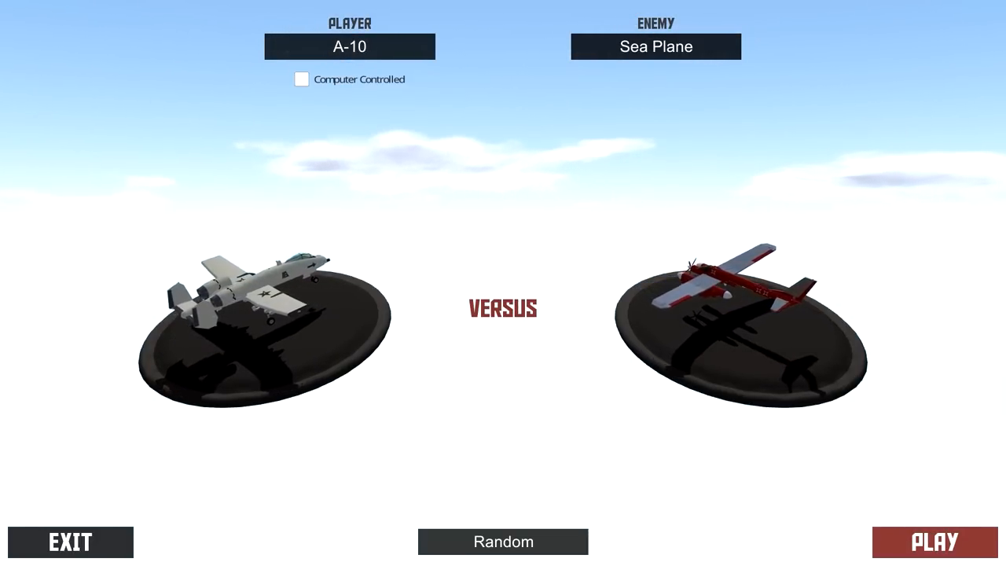
pyautogui.click(934, 542)
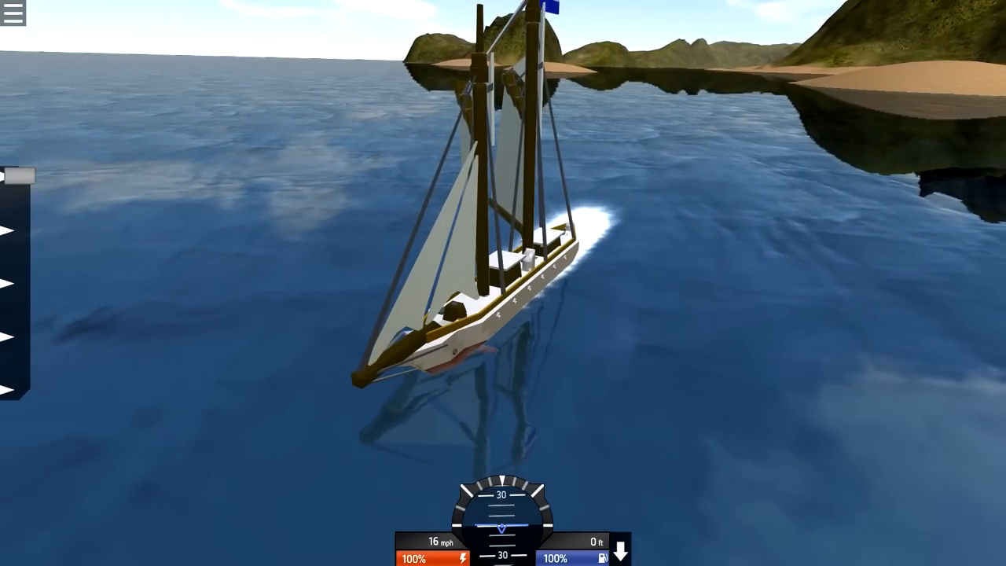